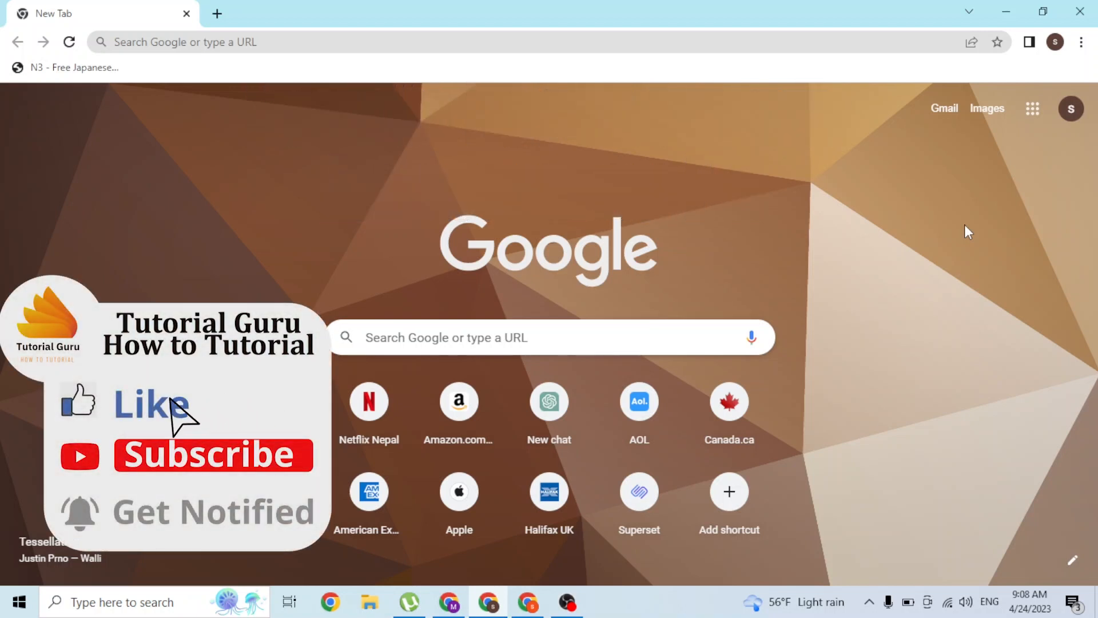
{"action": "mouse_move", "coordinate": [91, 476]}
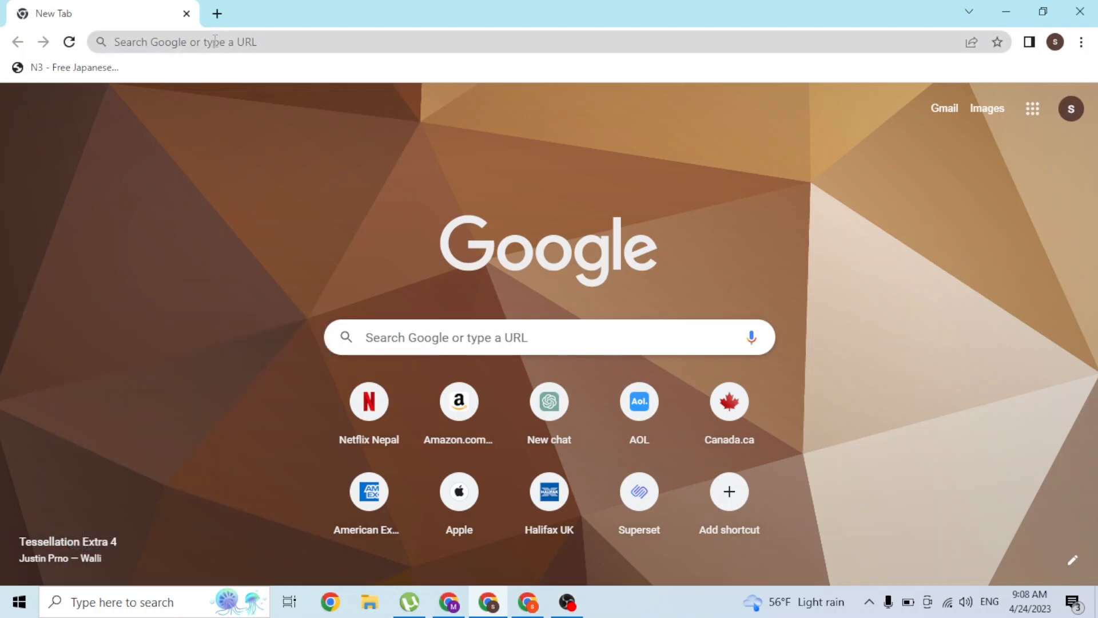
Step: Navigate to web.grindr.com from the address bar, loading the Grindr Web login page
{"action": "left_click", "coordinate": [210, 41]}
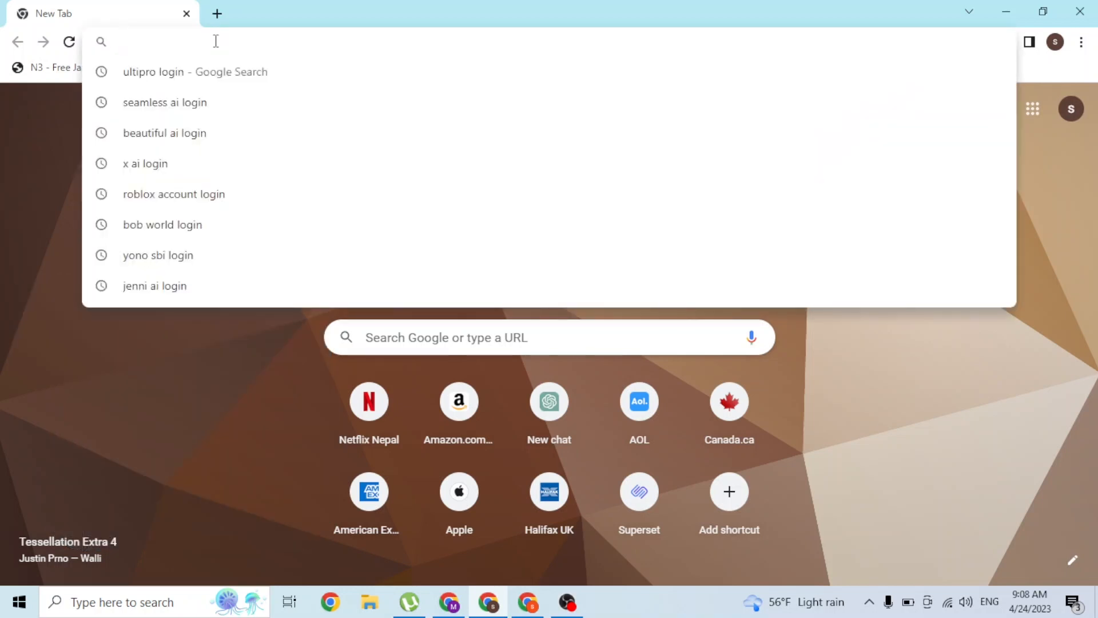
{"action": "type", "text": "web."}
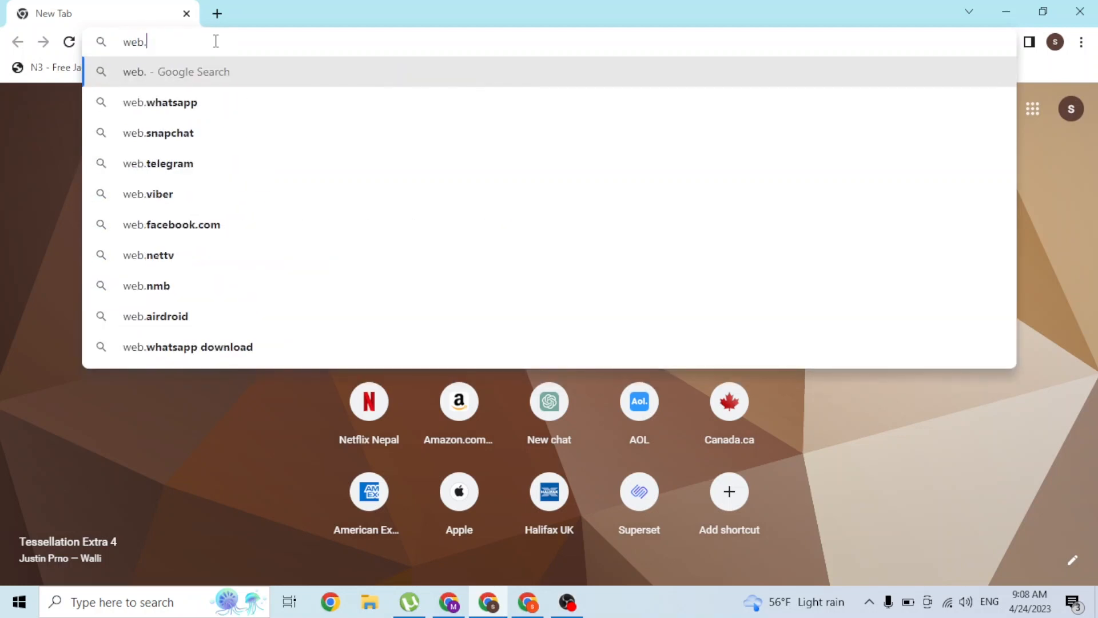
{"action": "type", "text": "grindr.com/login"}
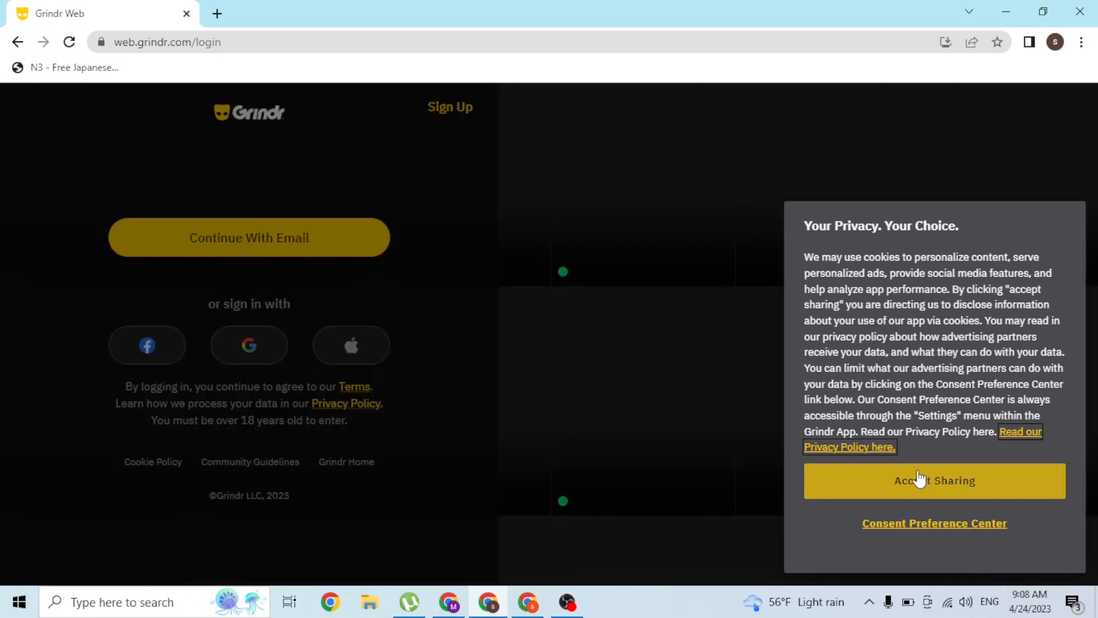
Step: Choose Accept Sharing on the 'Your Privacy. Your Choice.' notice, revealing the sign-in options
{"action": "left_click", "coordinate": [933, 480]}
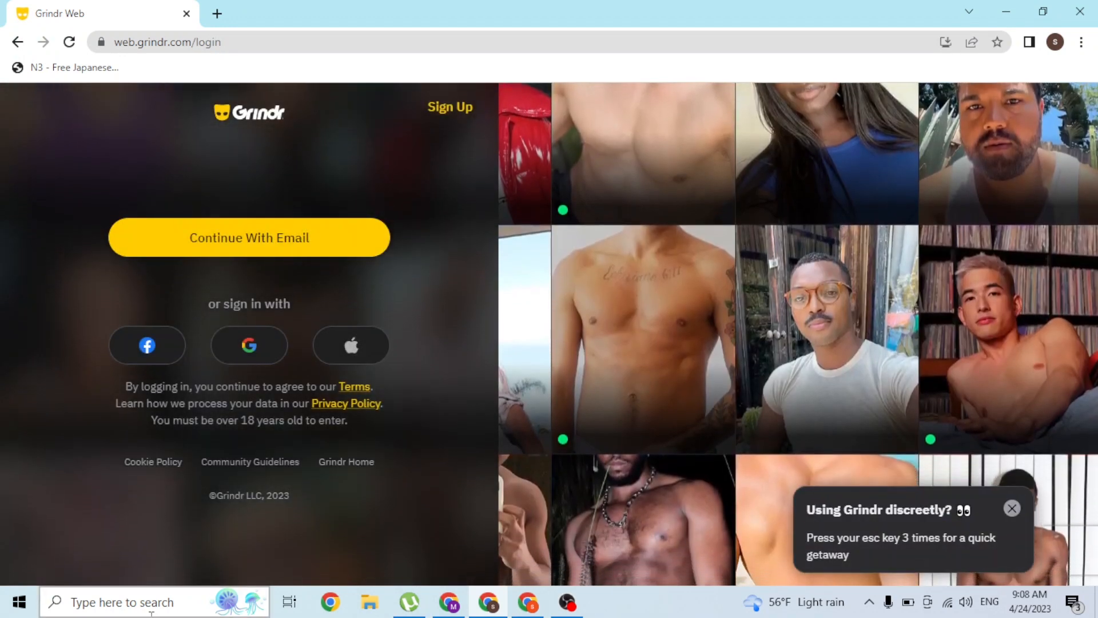
{"action": "scroll", "scroll_direction": "down", "scroll_amount": 3}
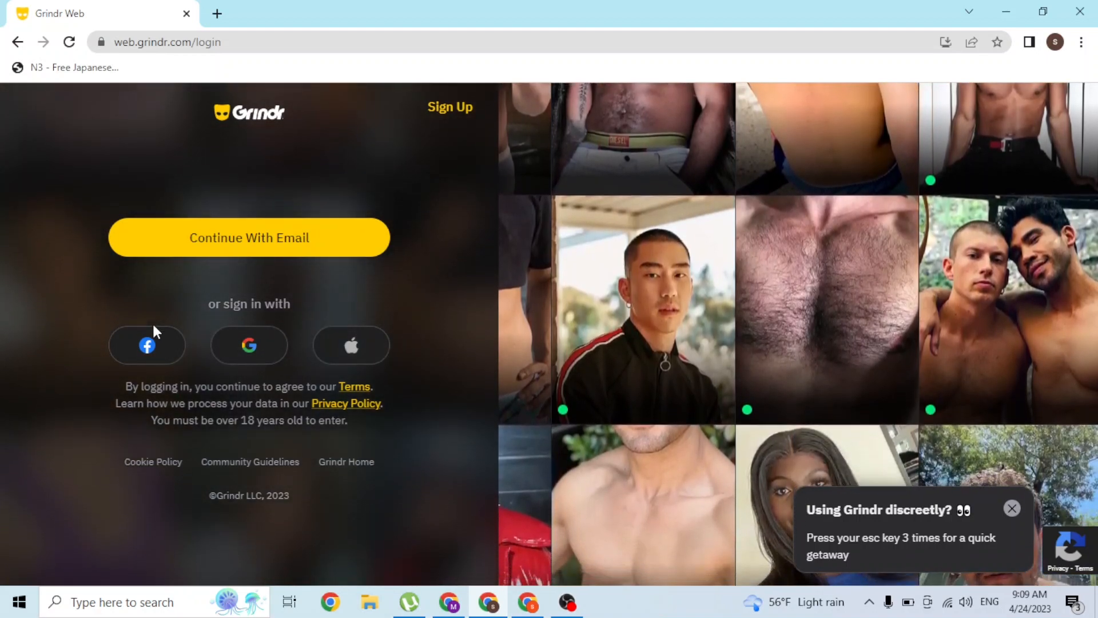
{"action": "scroll", "scroll_direction": "down", "scroll_amount": 3}
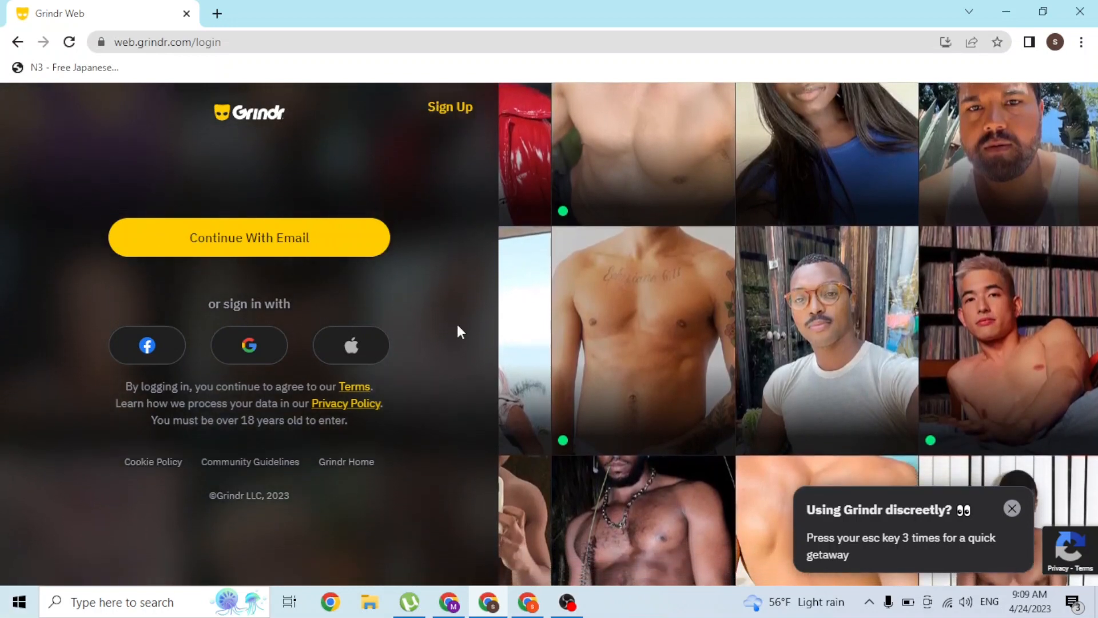
{"action": "mouse_move", "coordinate": [451, 107]}
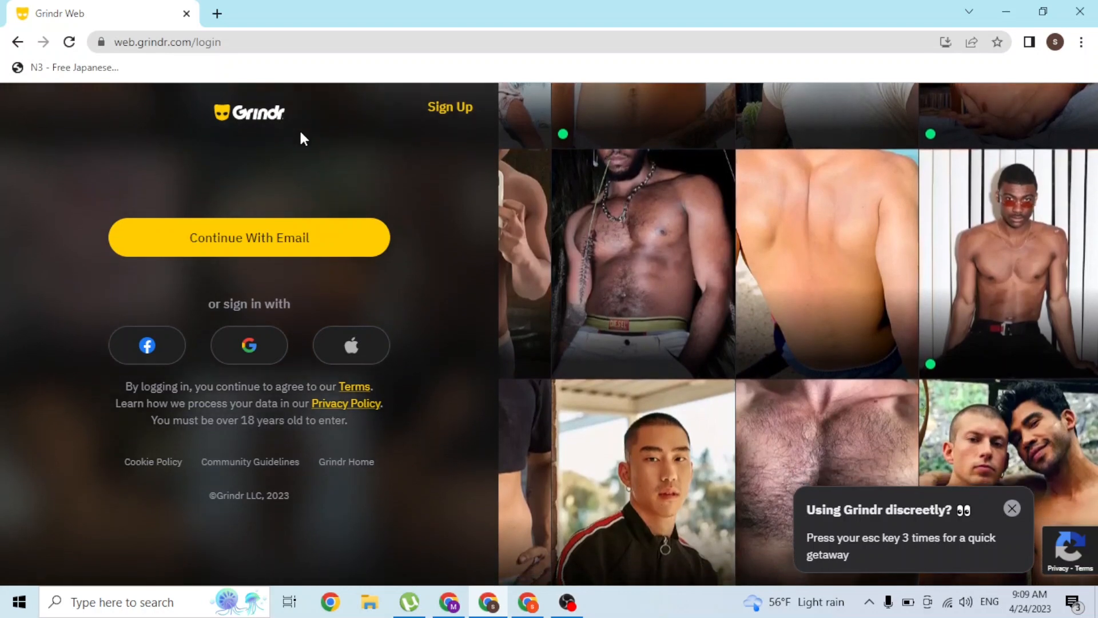
Step: Choose Continue With Email and enter the email 'udenshrestha1' and password on the login form
{"action": "left_click", "coordinate": [249, 238]}
{"action": "type", "text": "s"}
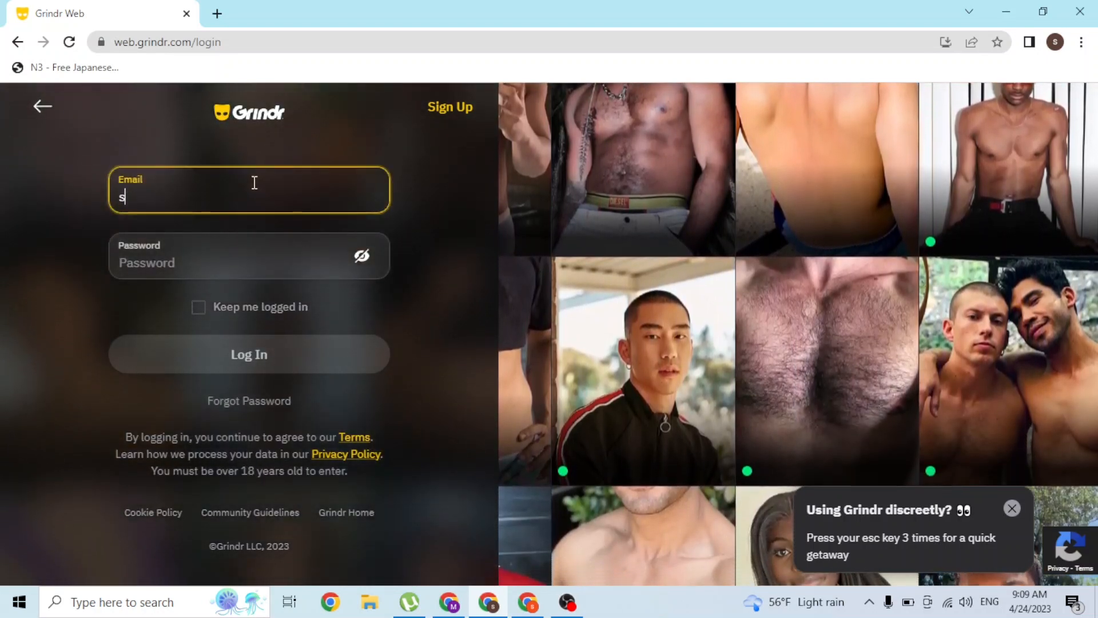
{"action": "type", "text": "udenshrestha1"}
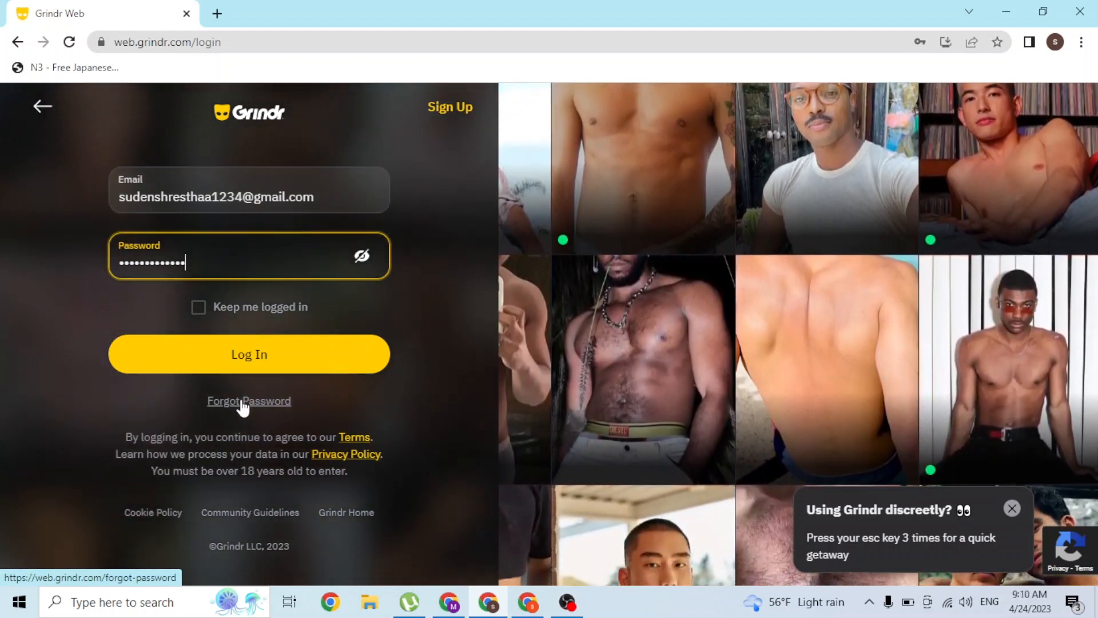
{"action": "mouse_move", "coordinate": [218, 228]}
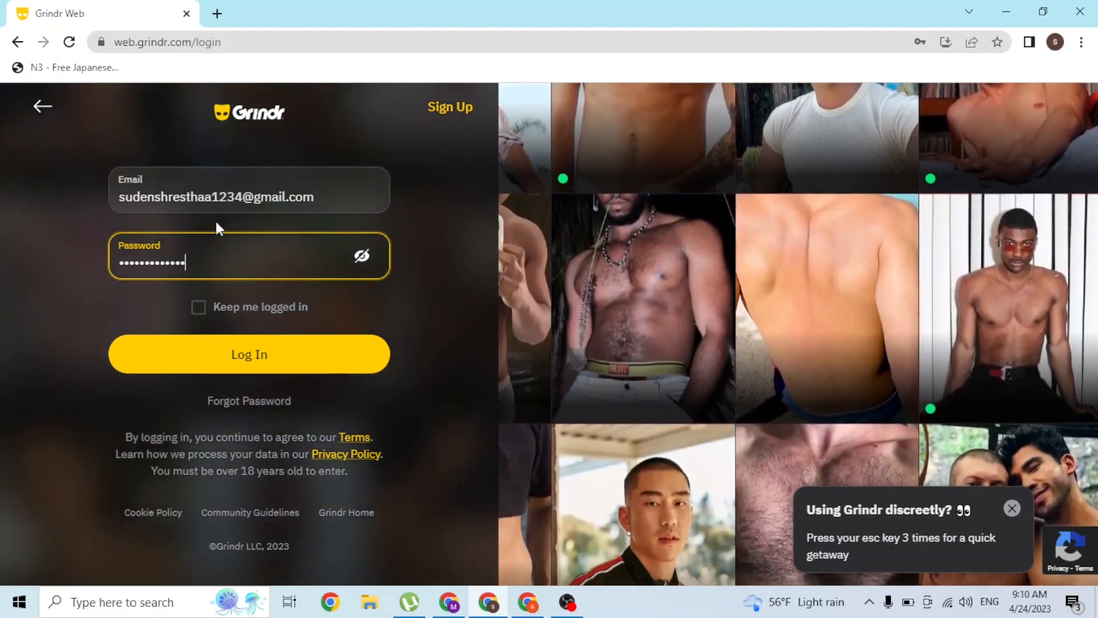